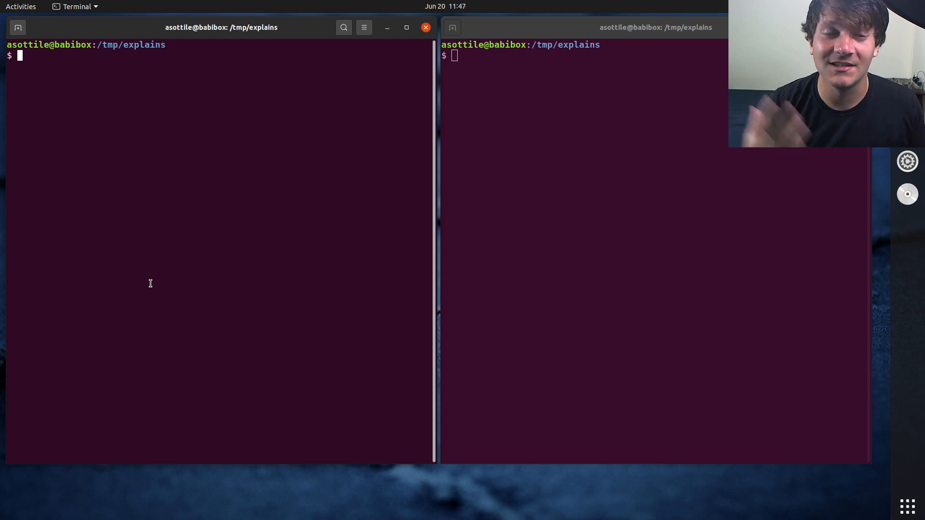
Step: Run virtualenv venv, activate it, and pip install pytest, coverage, flake8 and pre-commit
text(virtualenv venv)
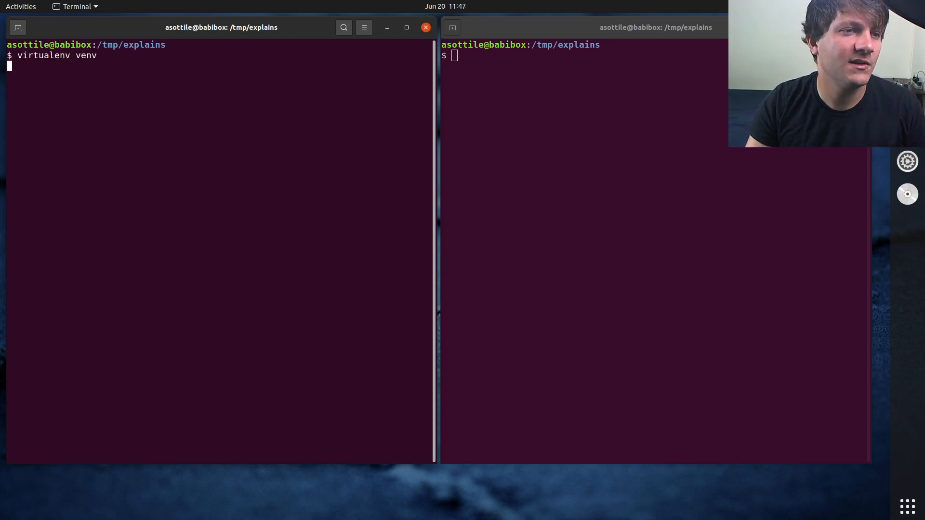
text(. venv/bin/activate)
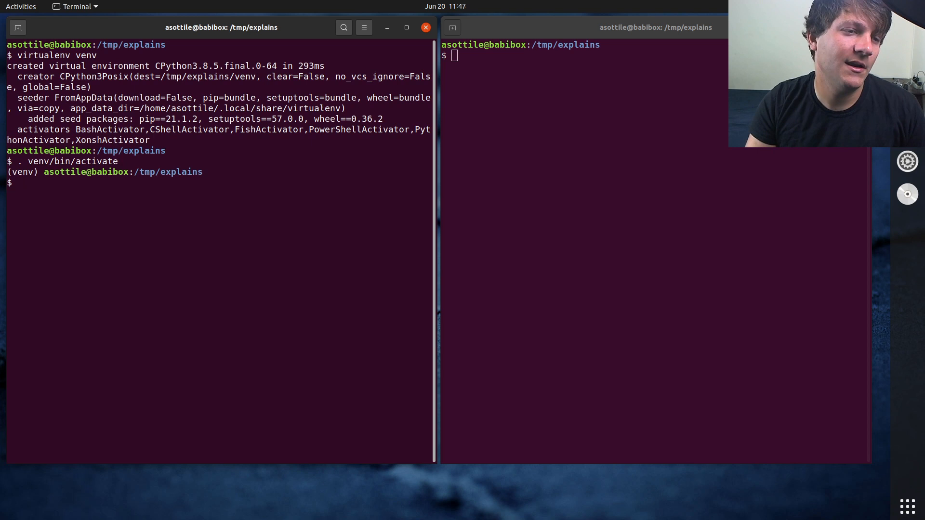
text(pip install p)
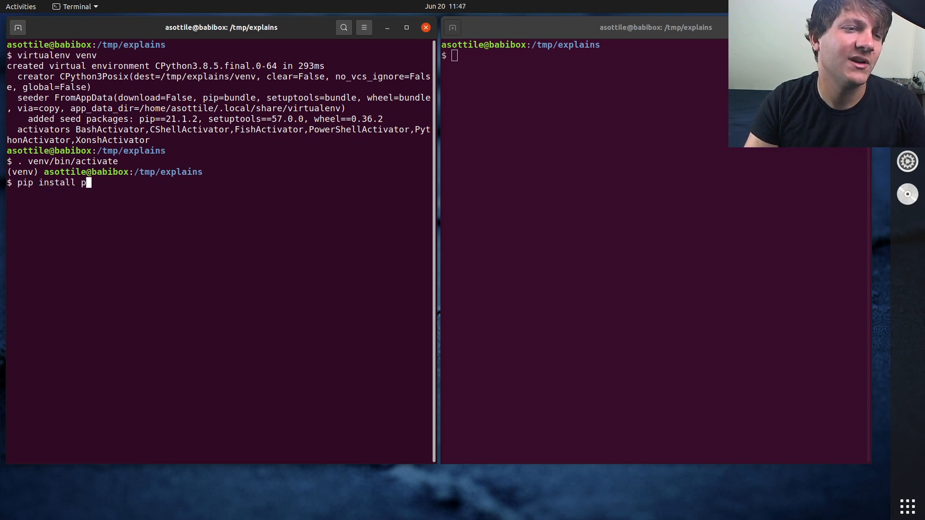
text(ytest coverage flak)
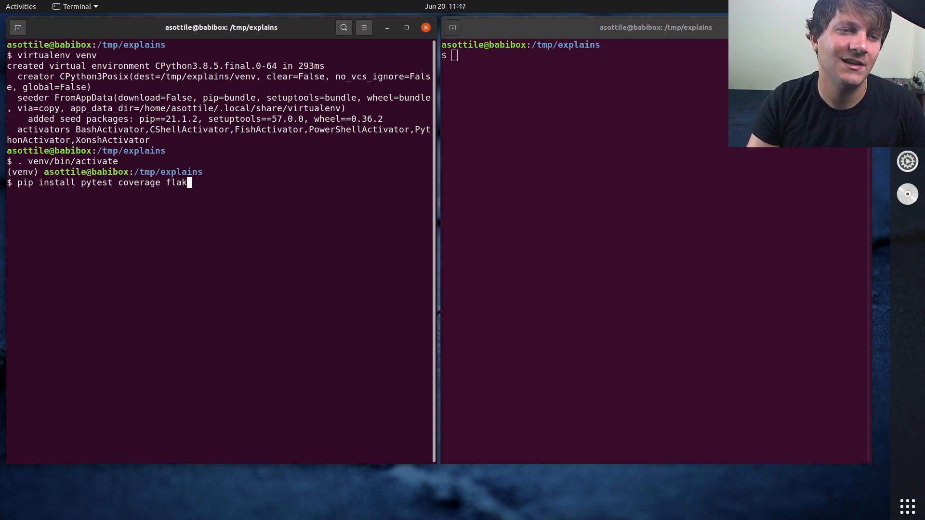
text(e8 pre-commit)
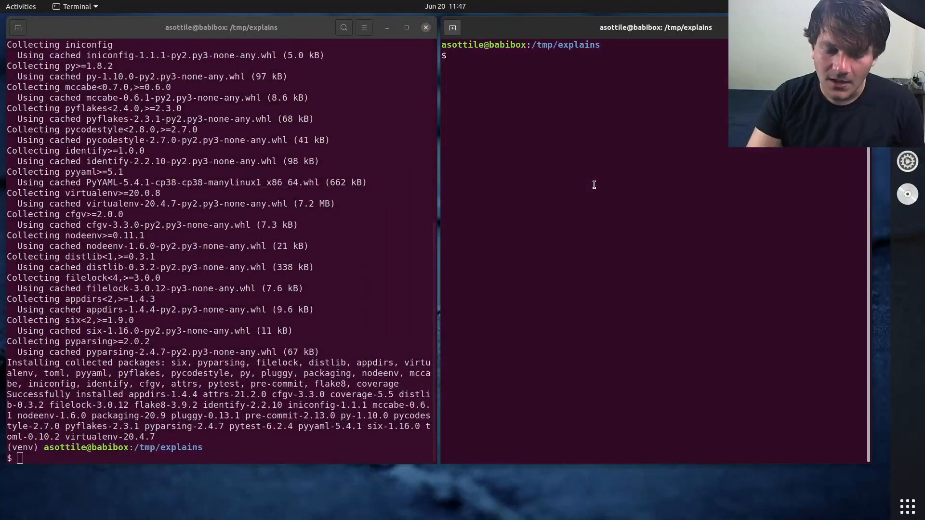
Step: Run git init, make an empty commit with message 'empty commit', and launch babi
text(git init .)
text(ls)
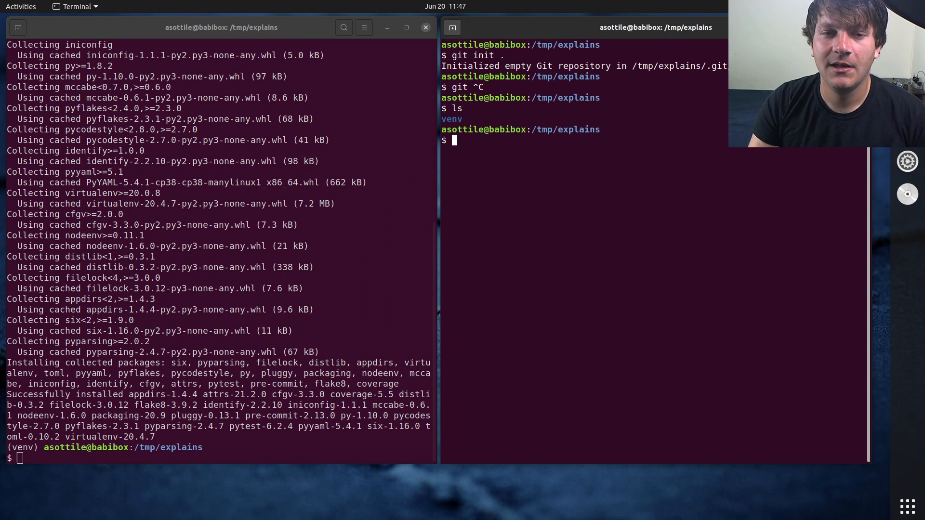
text(git c)
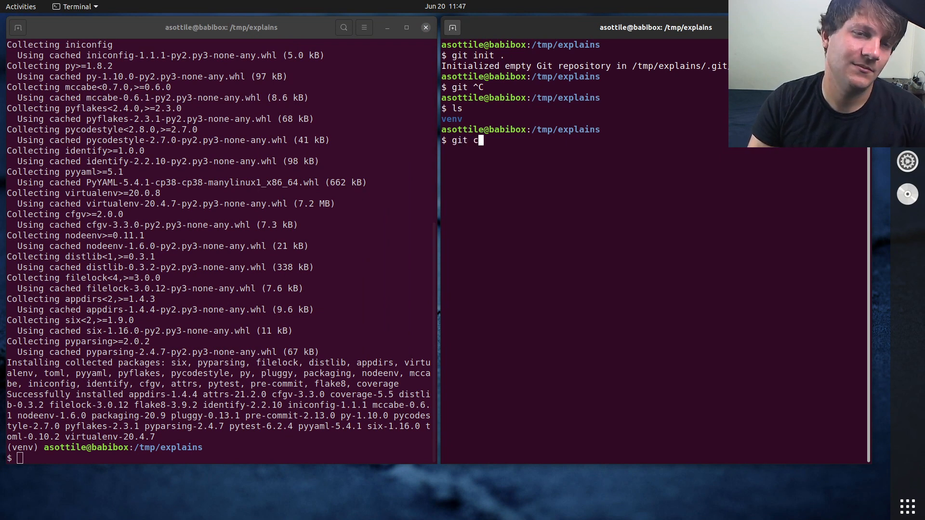
text(ommit --allow-e)
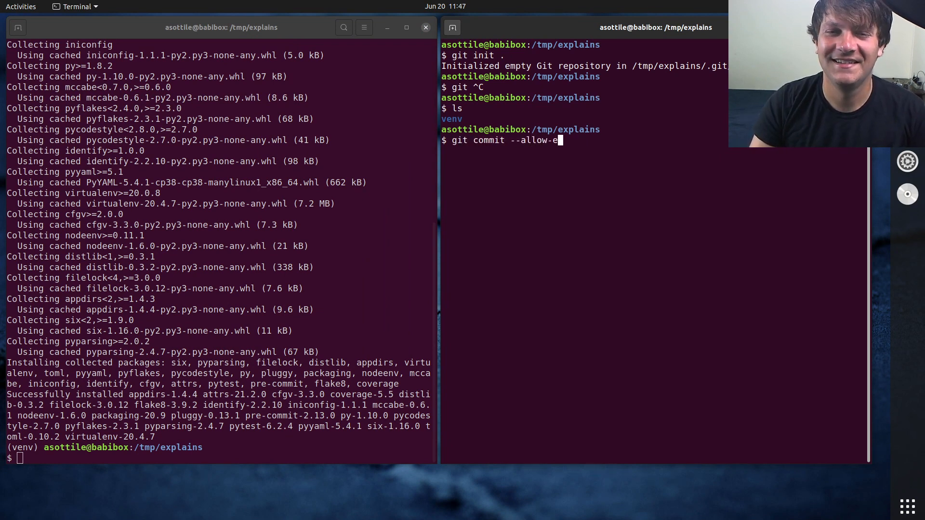
text(mpty -m ")
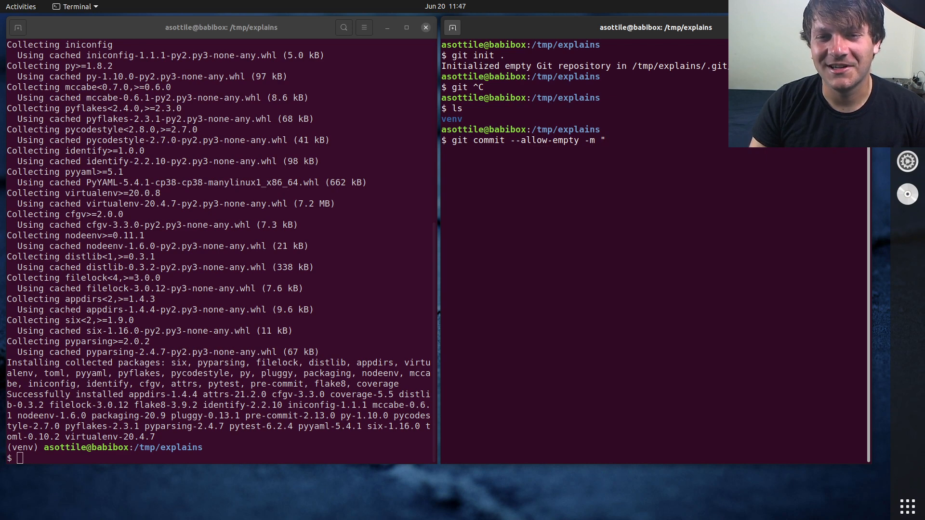
text(empty commit)
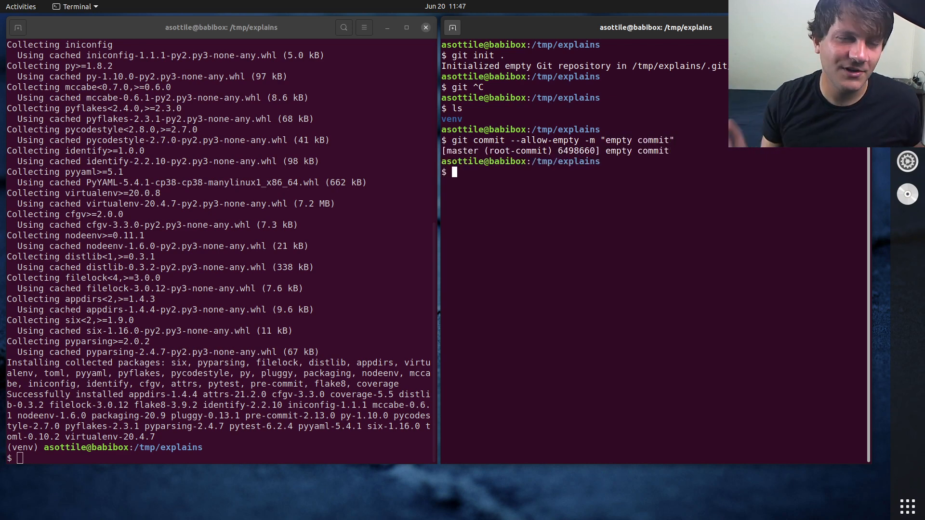
mouse_move(384, 223)
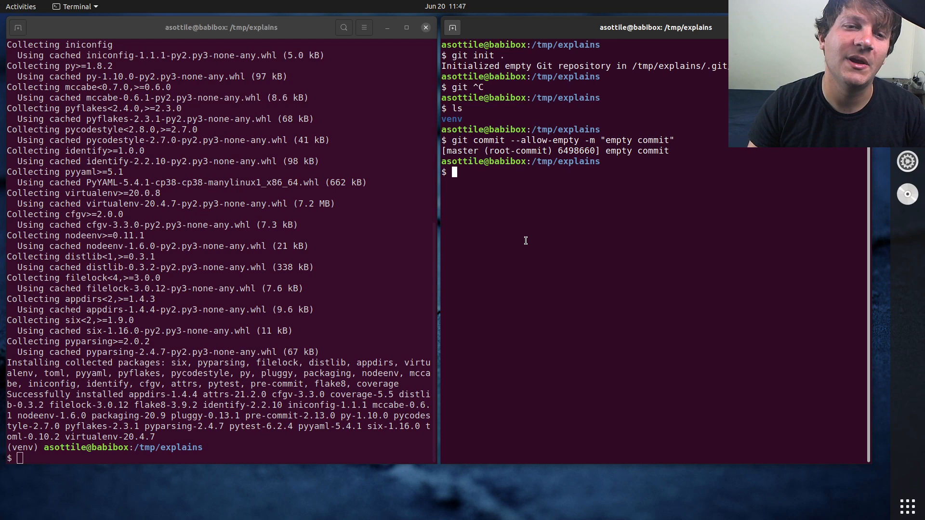
text(babi)
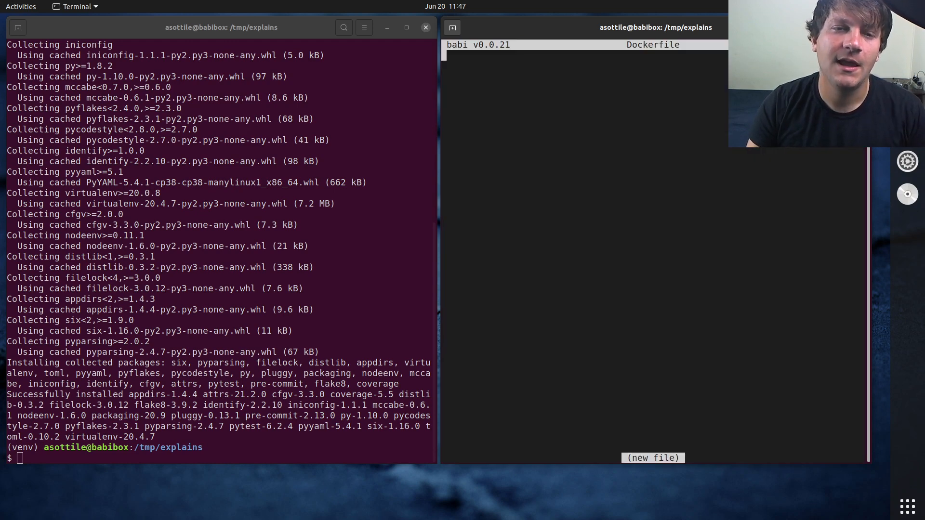
Step: Write a Dockerfile with FROM ubuntu:focal, WORKDIR /src and COPY . ., saving and quitting babi
text(FROM ubuntu:focal)
click(582, 75)
text(# )
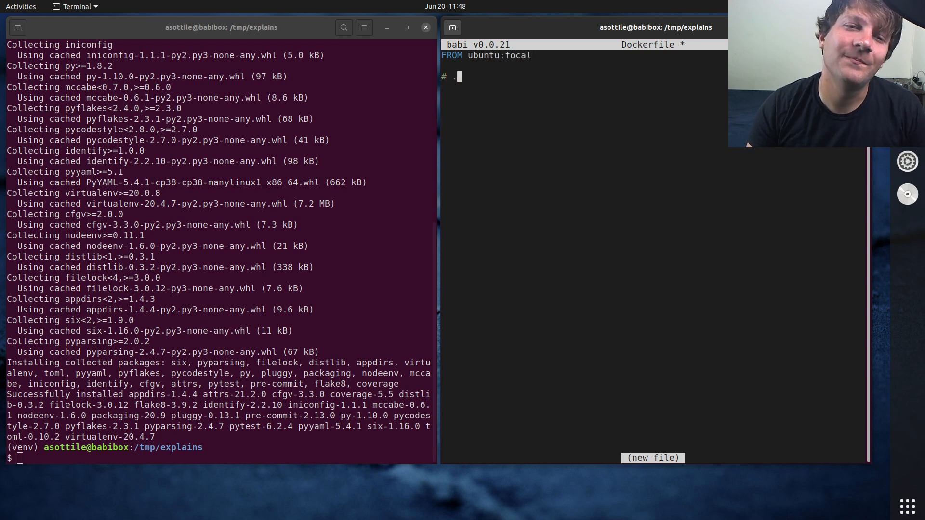
text(..)
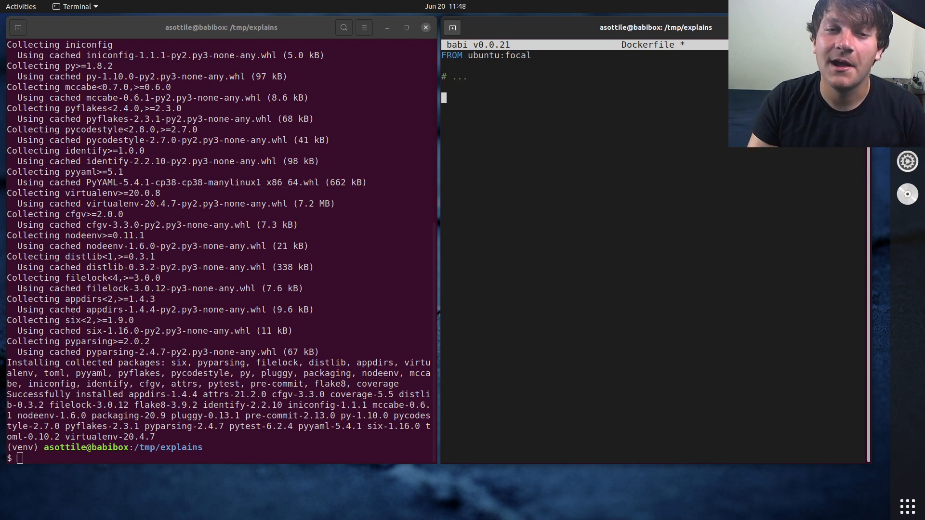
text(COPY)
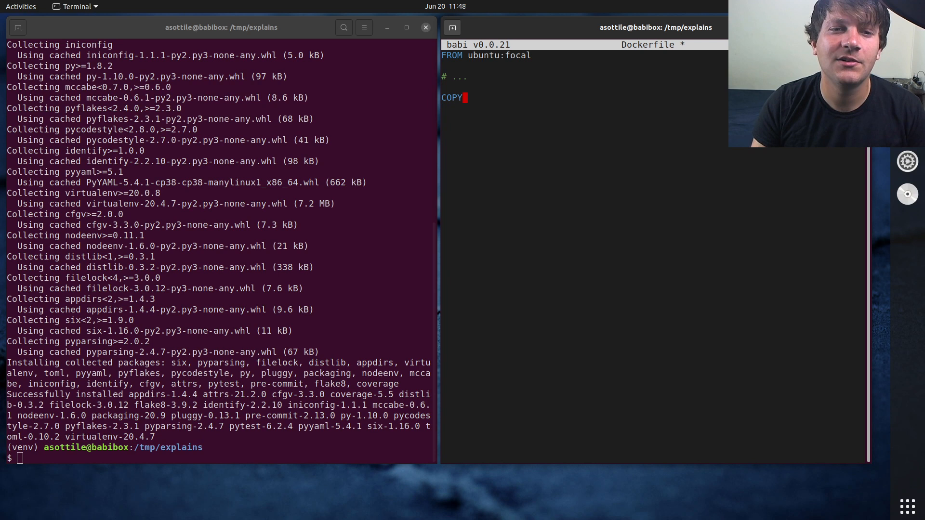
text(WORKDIR /src)
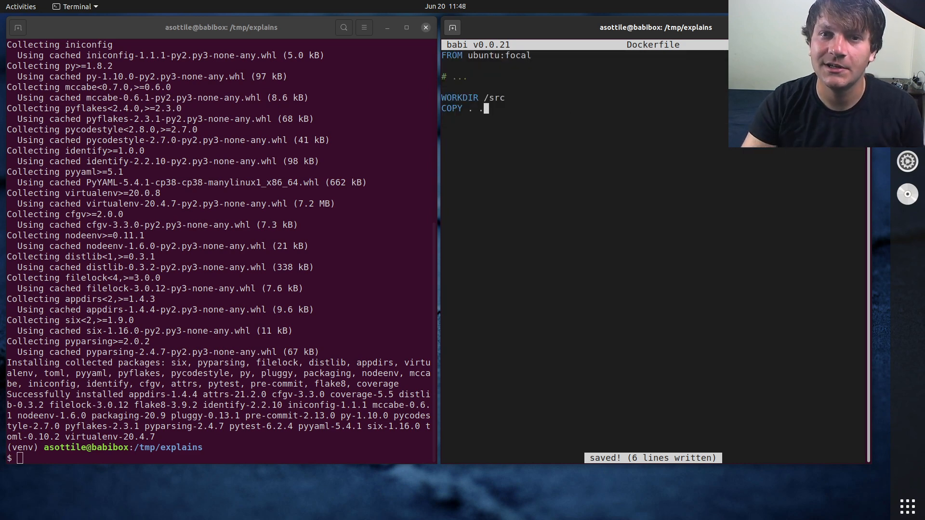
text(docker build)
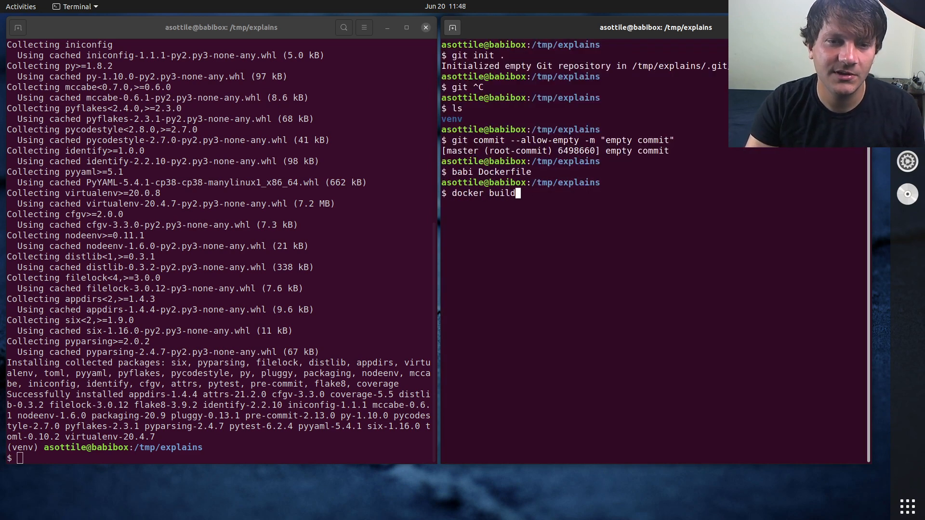
Step: Build the image with docker build -t app . and write app.py with def main() -> int and a __main__ guard
text(-t app .)
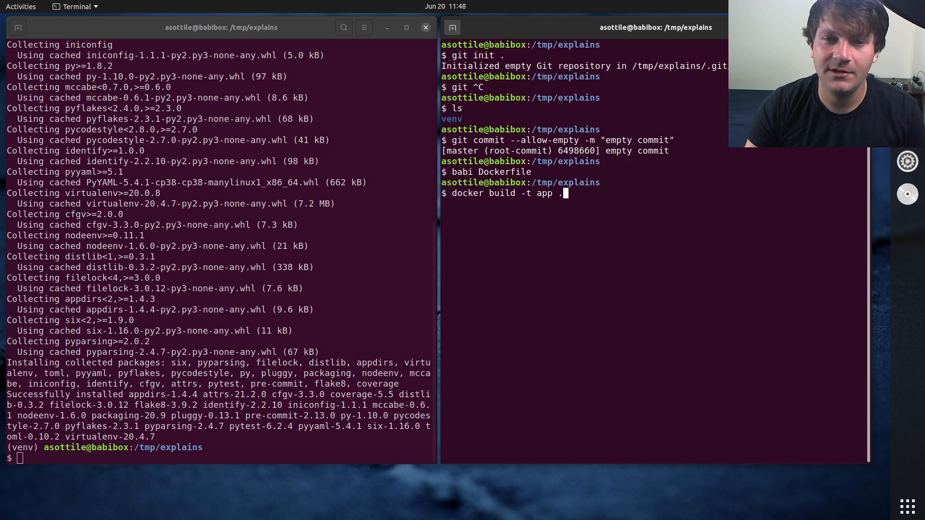
key(Return)
text(if)
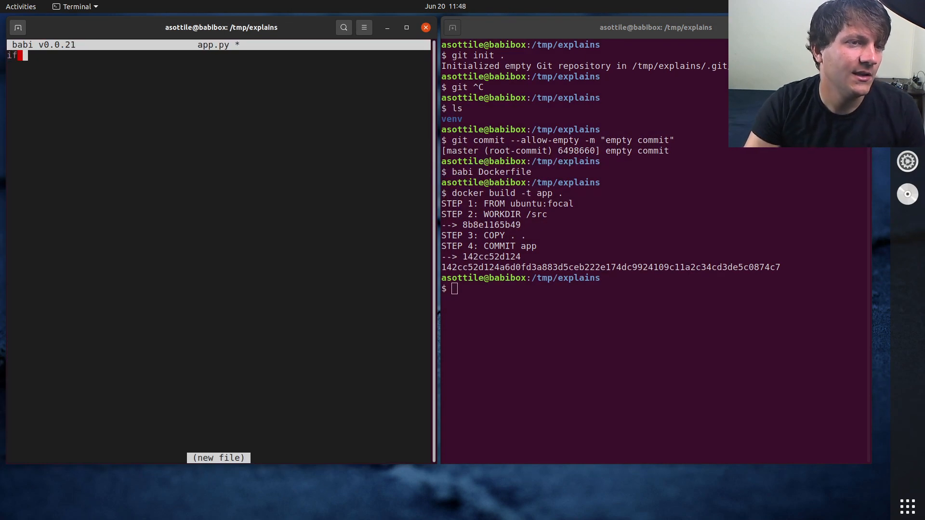
text(__name__ == '__main__':)
text(exit(main()
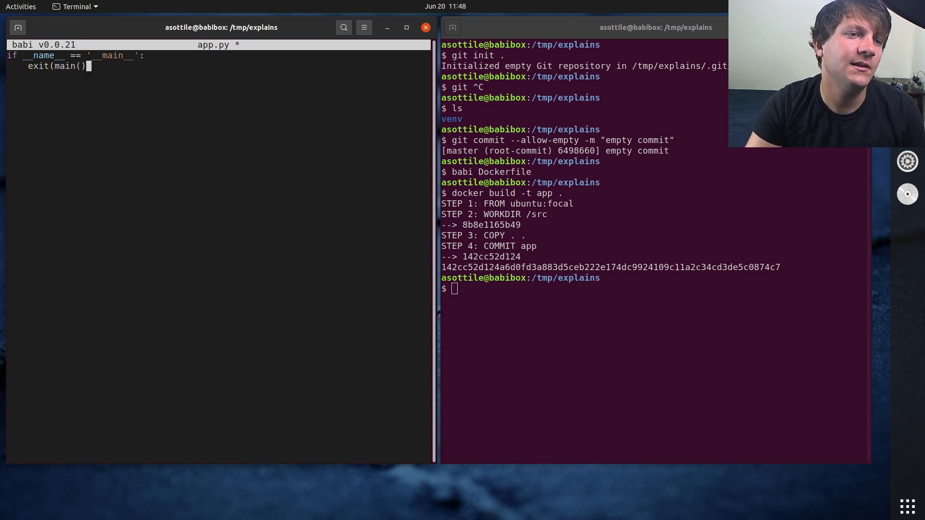
text(def main())
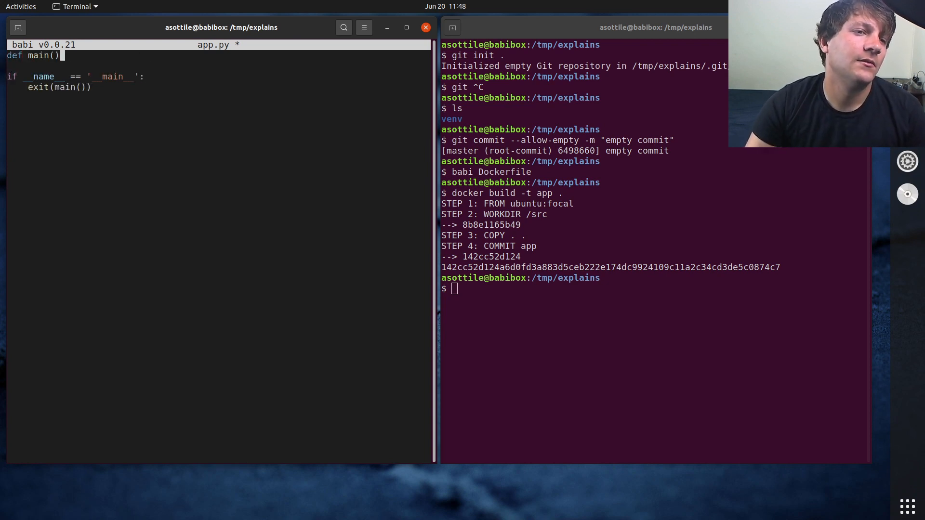
text(-> int:)
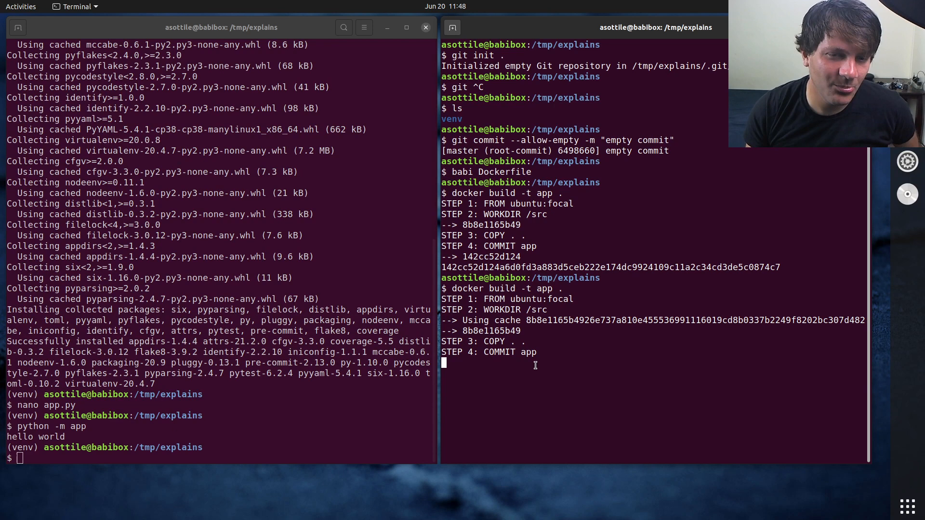
mouse_move(239, 418)
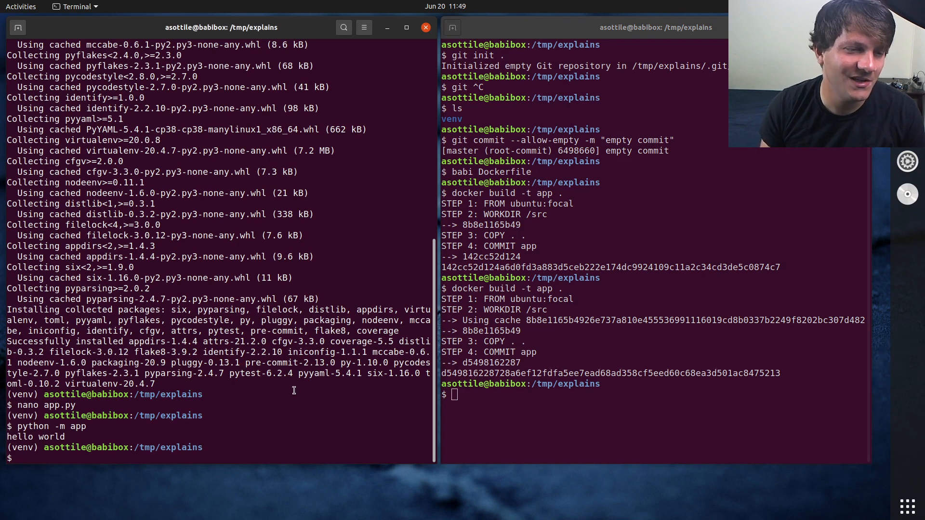
Step: List the project files with ls, select __pycache__, and list .git with ls -al
text(ls)
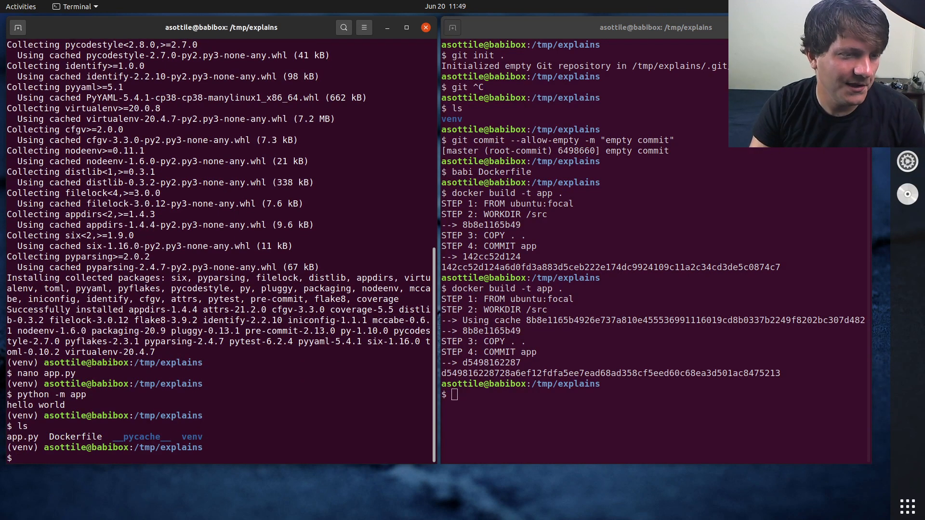
double_click(141, 436)
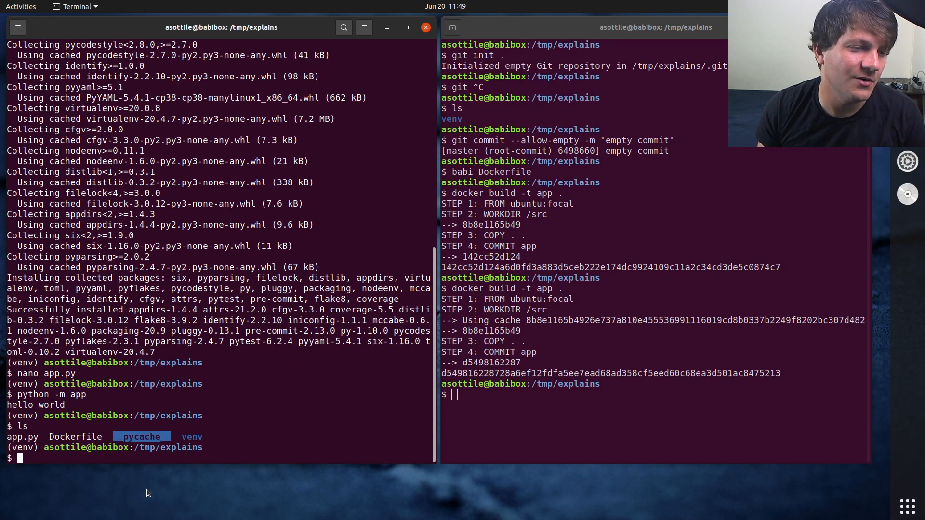
text(ls -.)
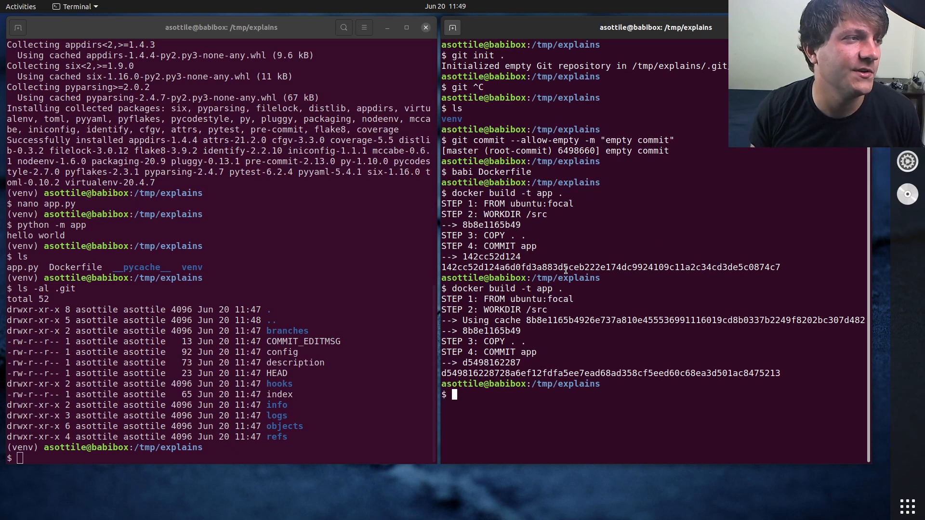
drag(784, 320, 780, 373)
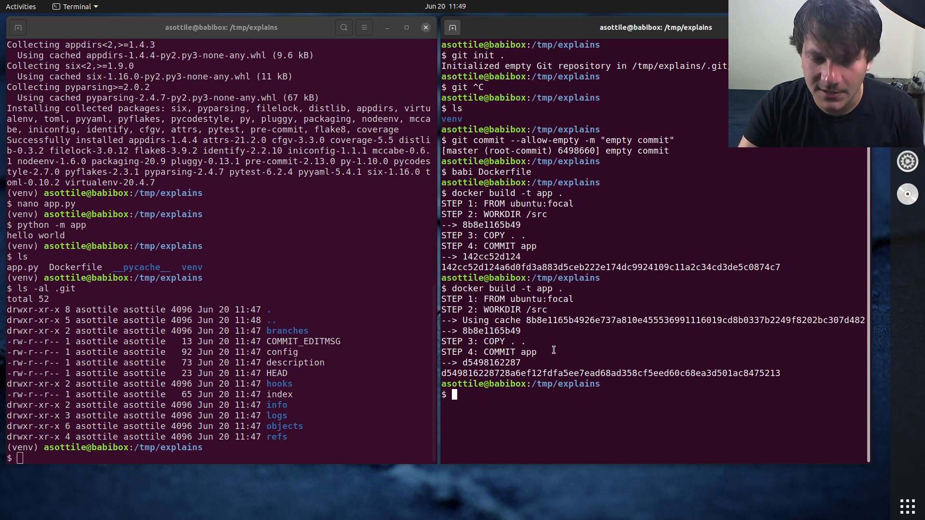
Step: Run docker run --rm -ti app bash and list /src with ls -al inside the container
text(d)
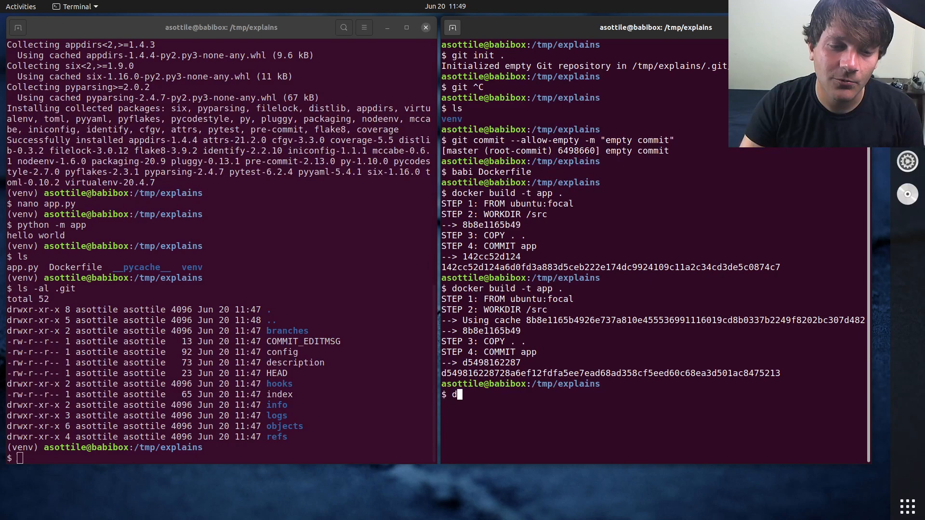
text(ocker run --rm -ti app bash)
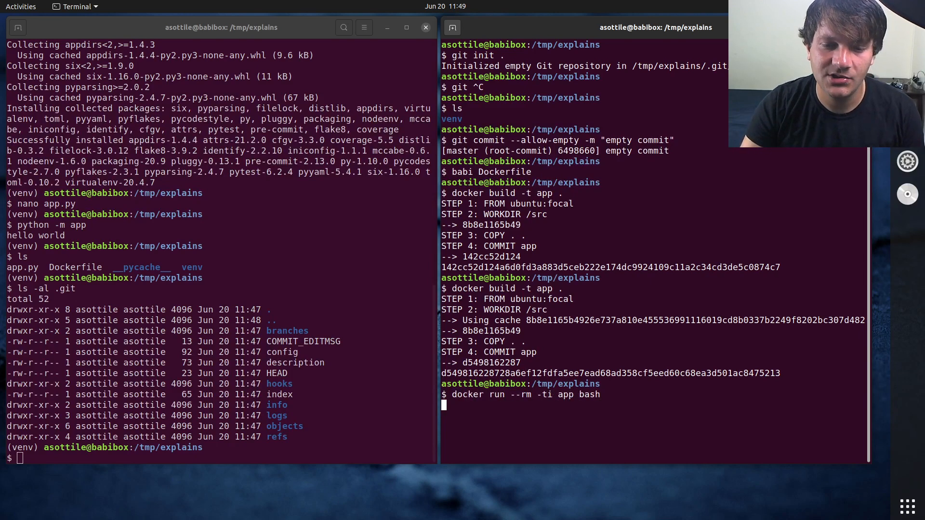
text(ls -al)
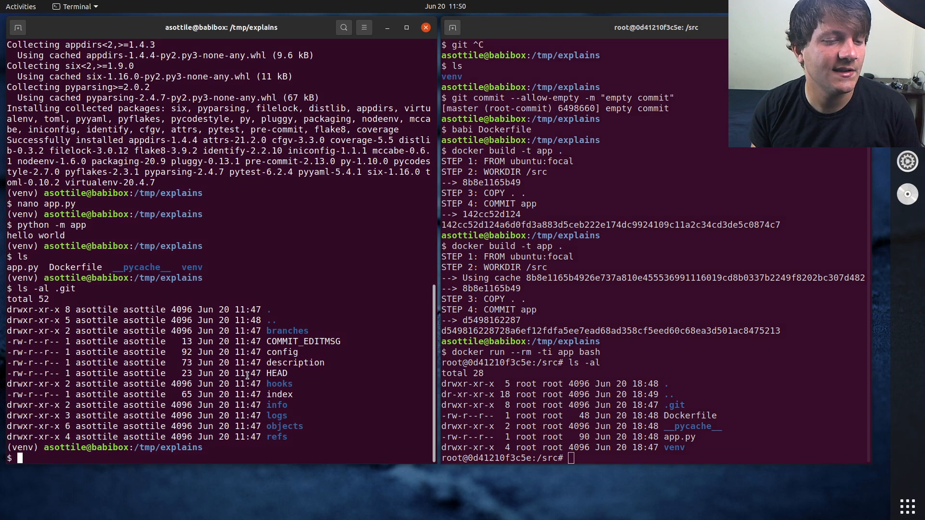
Step: Open .dockerignore in babi with nano, enter .git, and save it
text(nano .docker)
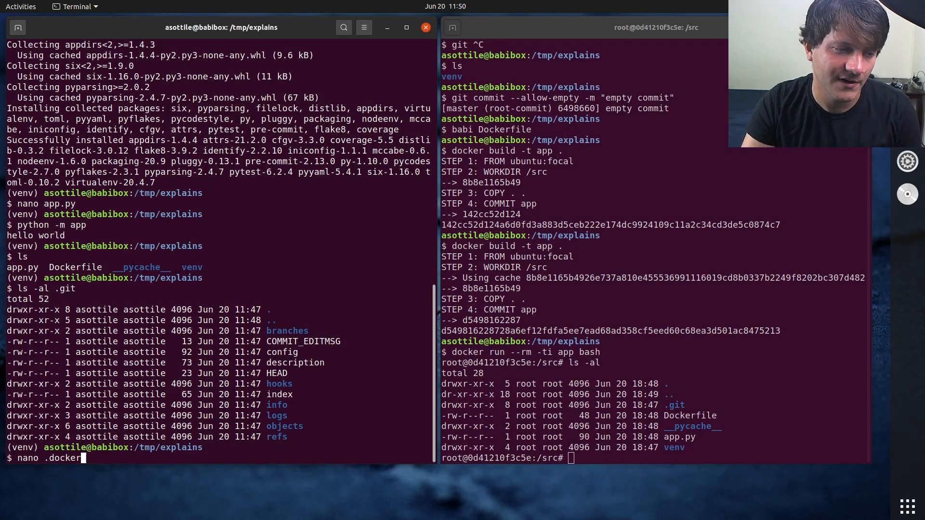
text(ignore)
text(.git)
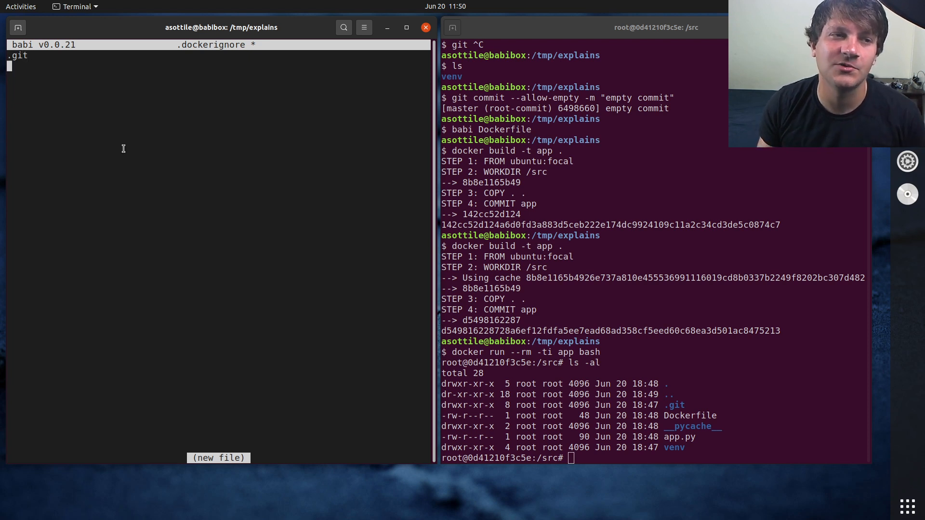
key(ctrl+s)
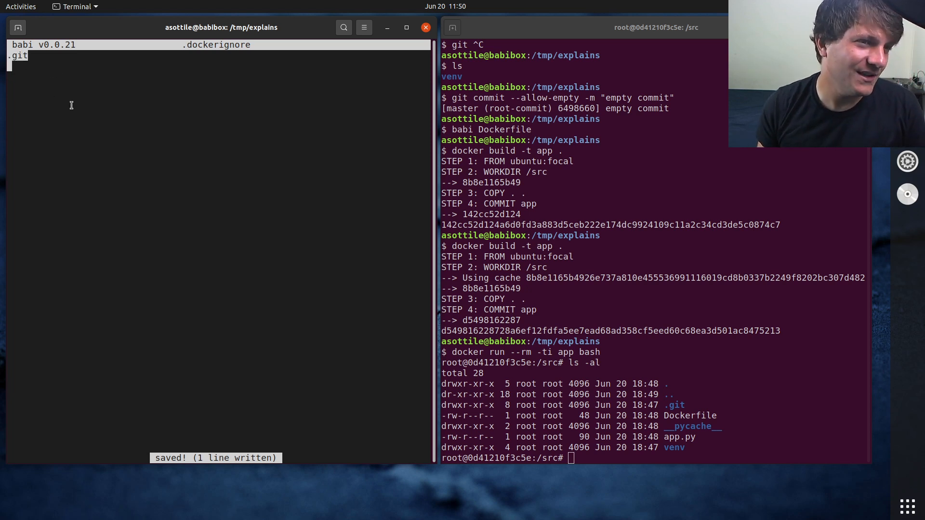
Step: Add .tox, venv, *.py and __pycache__ to .dockerignore, sort the lines, and save with :wq
text(.tox)
click(218, 76)
text(venv)
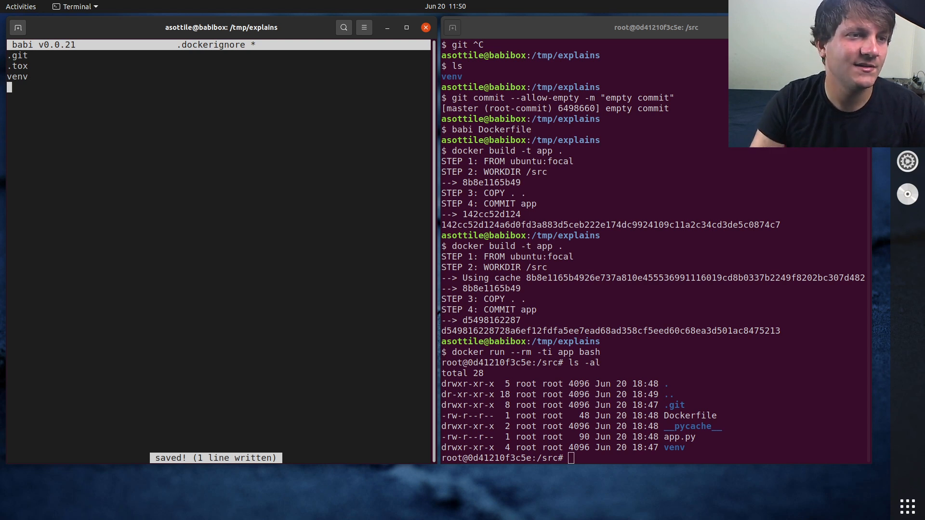
text(*.py)
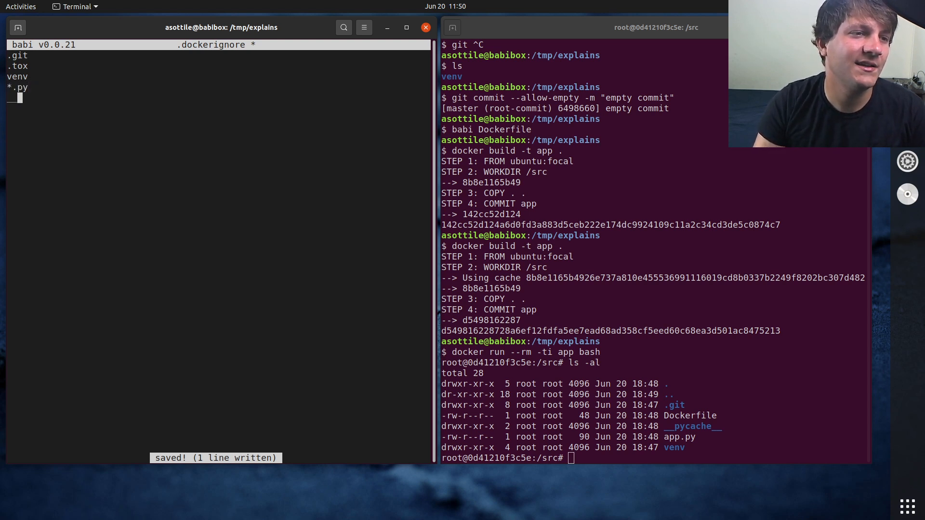
text(__pycache__)
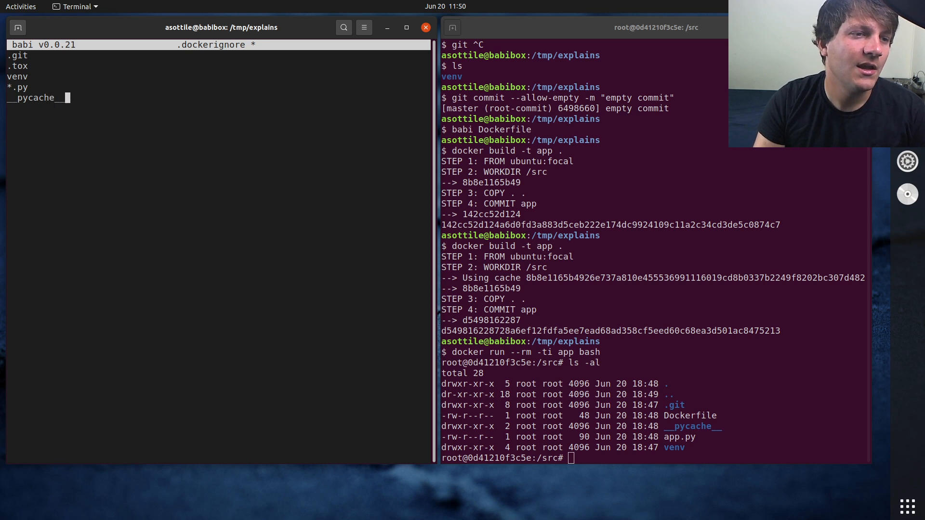
key(ctrl+s)
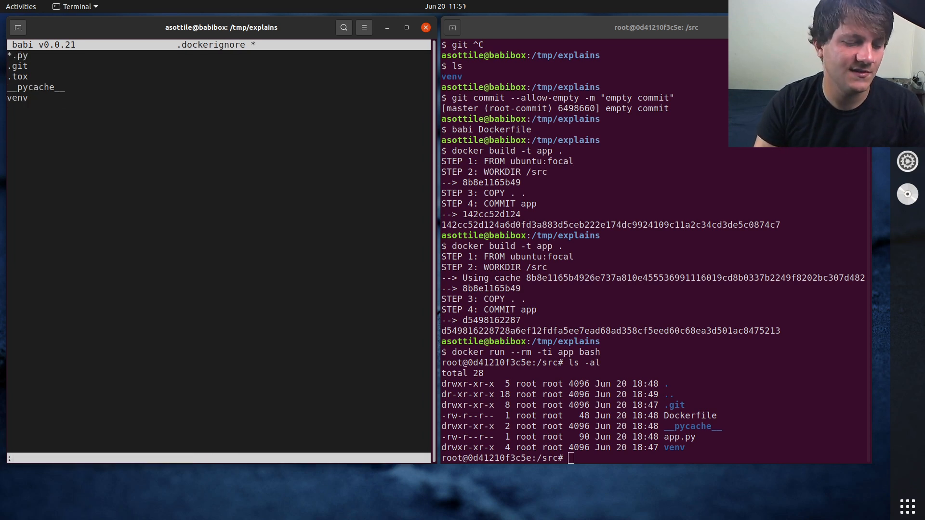
text(wq)
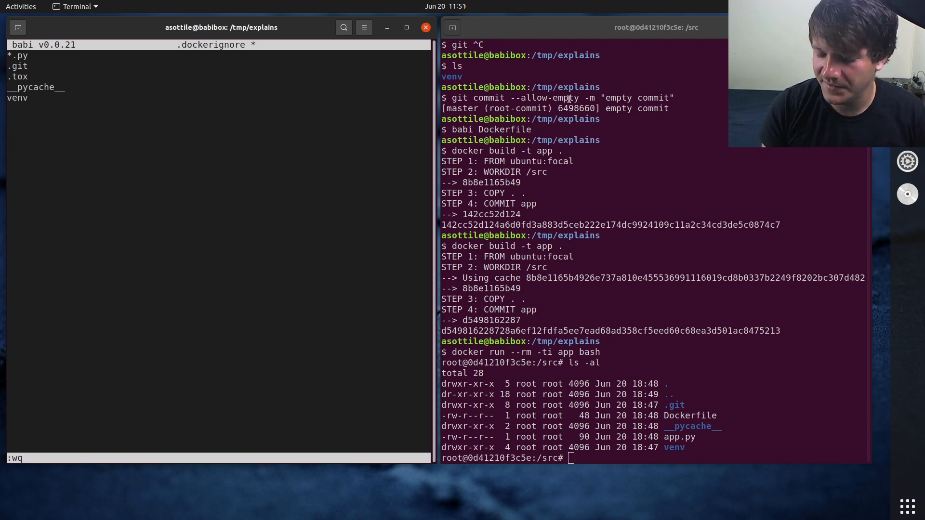
key(Return)
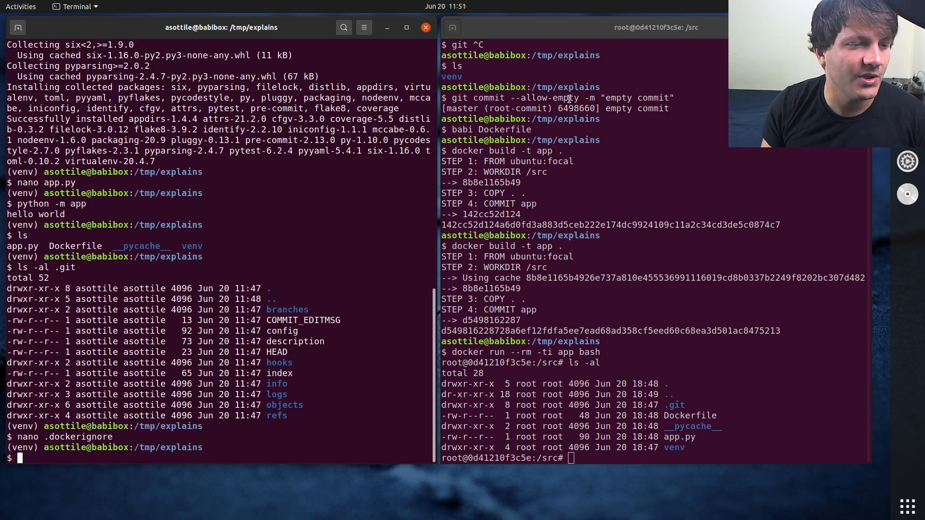
Step: Exit the container and rebuild the image with docker build -t app
text(exit)
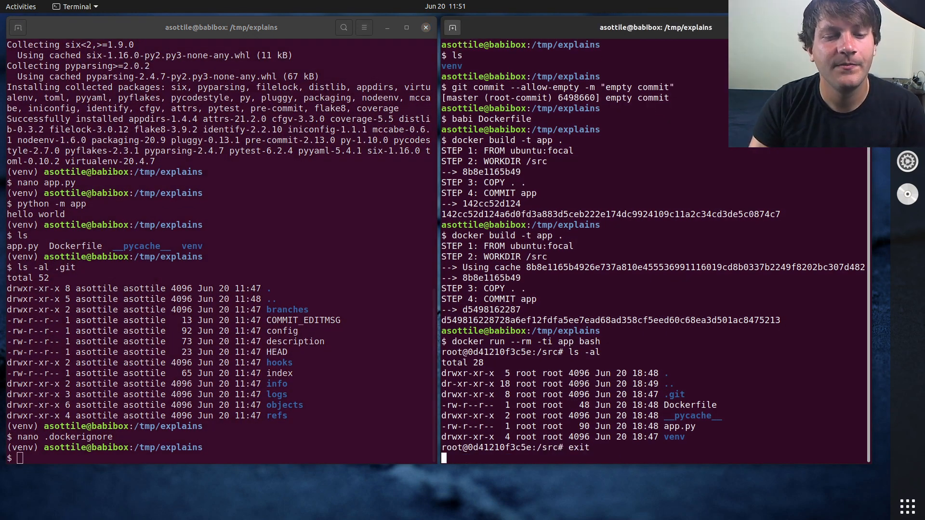
key(ctrl+r)
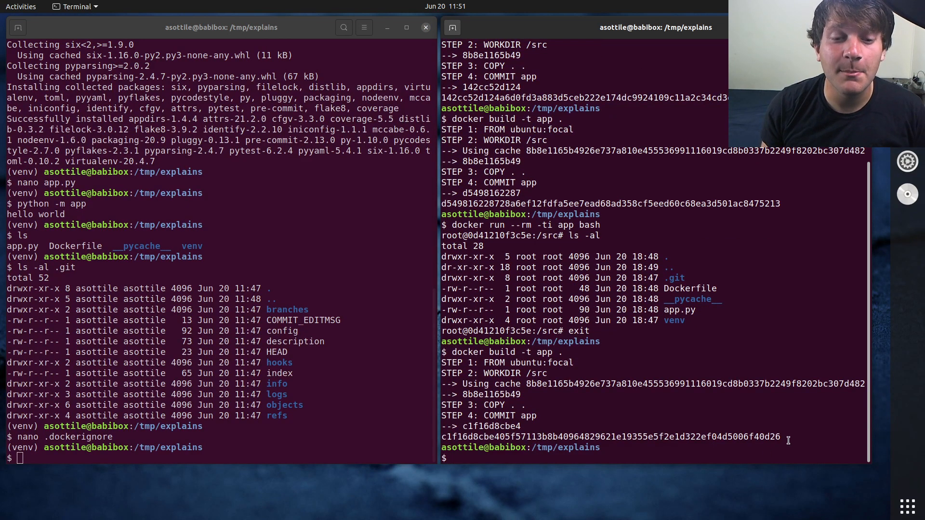
text(docker build -t app .)
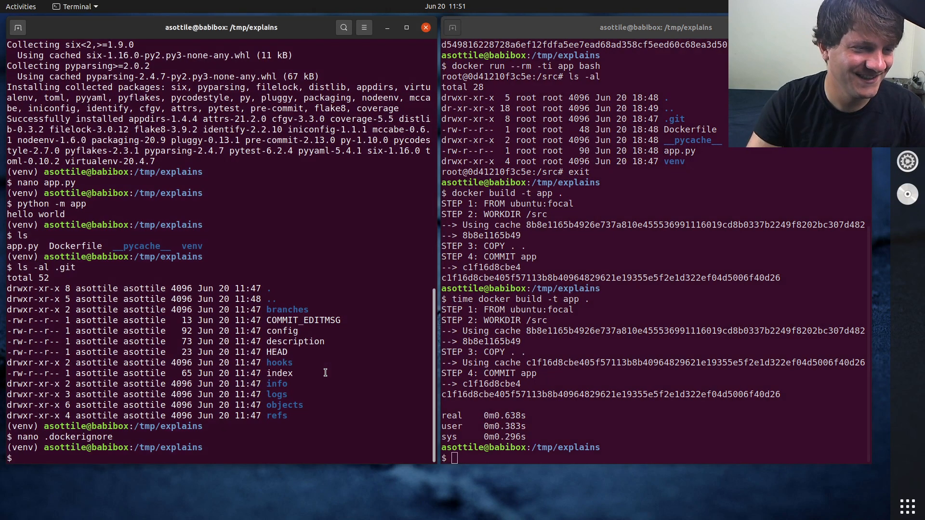
Step: Time rebuilds with .dockerignore moved to the parent directory and moved back
text(,v)
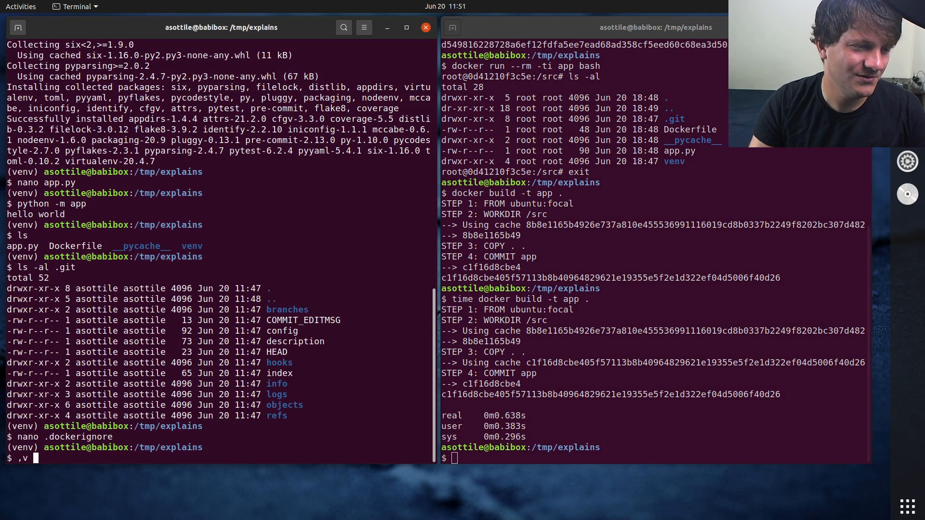
text(mv .dop)
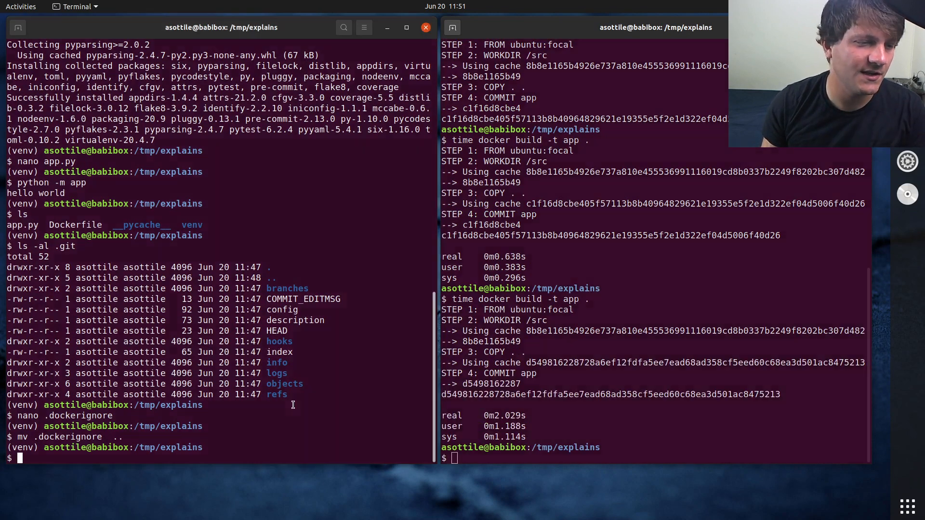
text(mv ..)
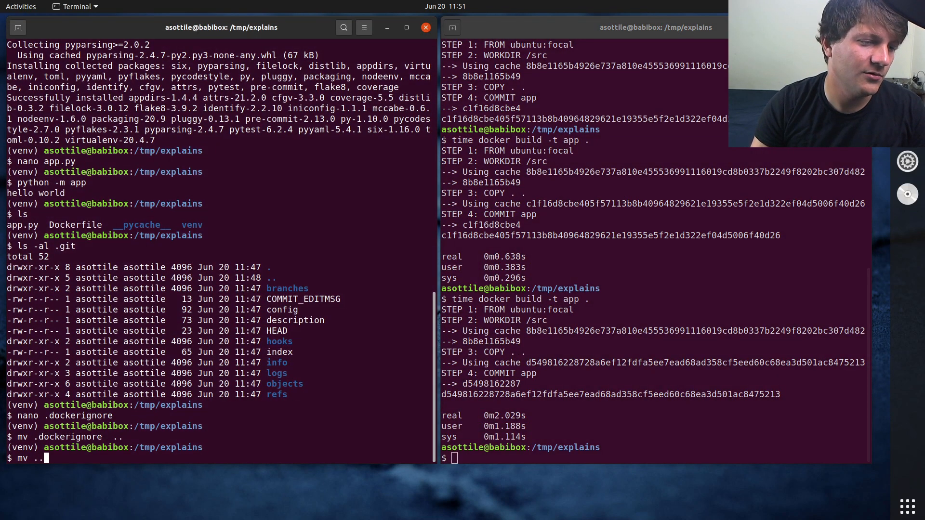
text(/.dockerignore  .)
click(654, 458)
text(docker build -t app .)
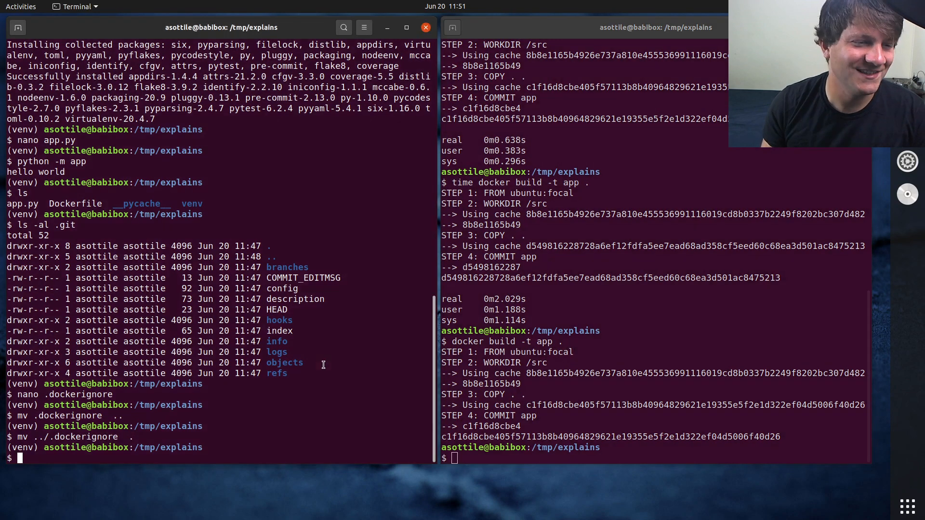
text(mv .dockerignore ..)
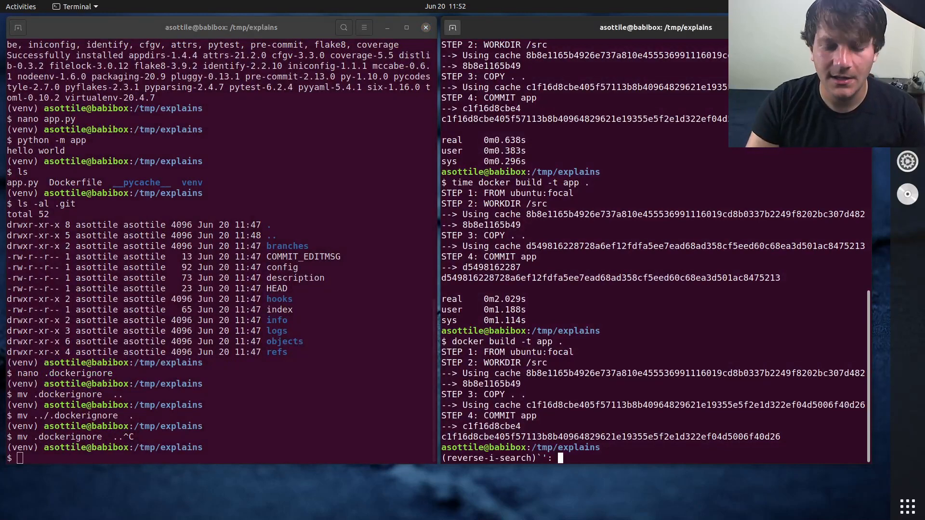
Step: Start a fresh app container to list /src, then reopen .dockerignore with nano
text(docker run --rm -ti app bash)
text(ls -al)
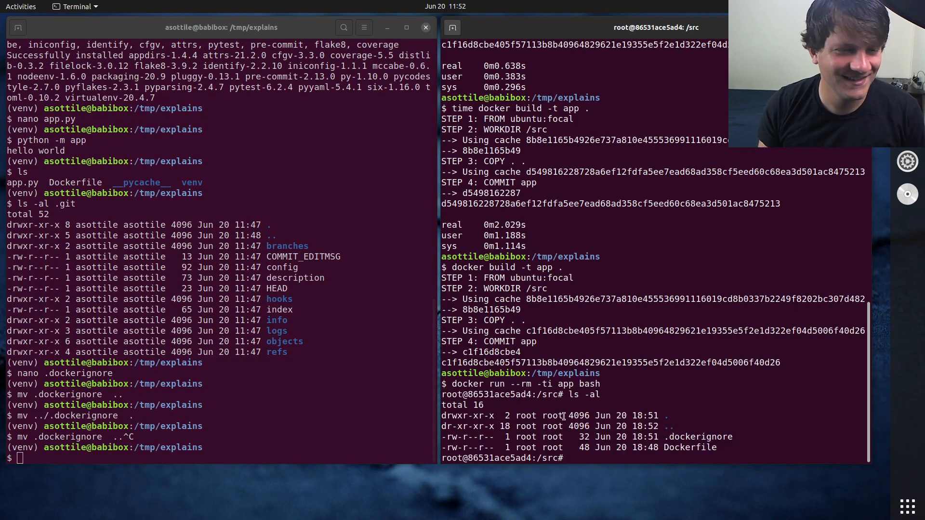
text(nano)
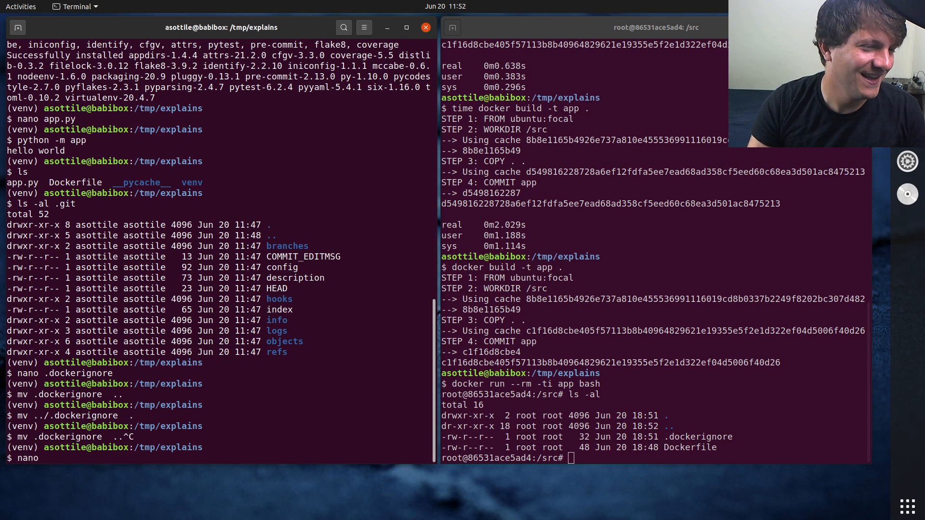
key(Return)
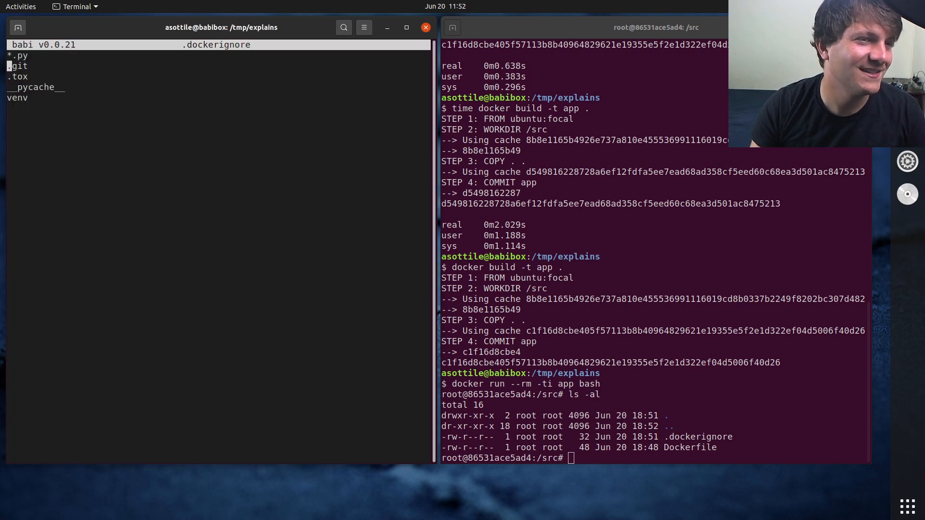
Step: Change the *.py entry to *.pyc in .dockerignore, save, and add a Dockerfile line
key(ctrl+s)
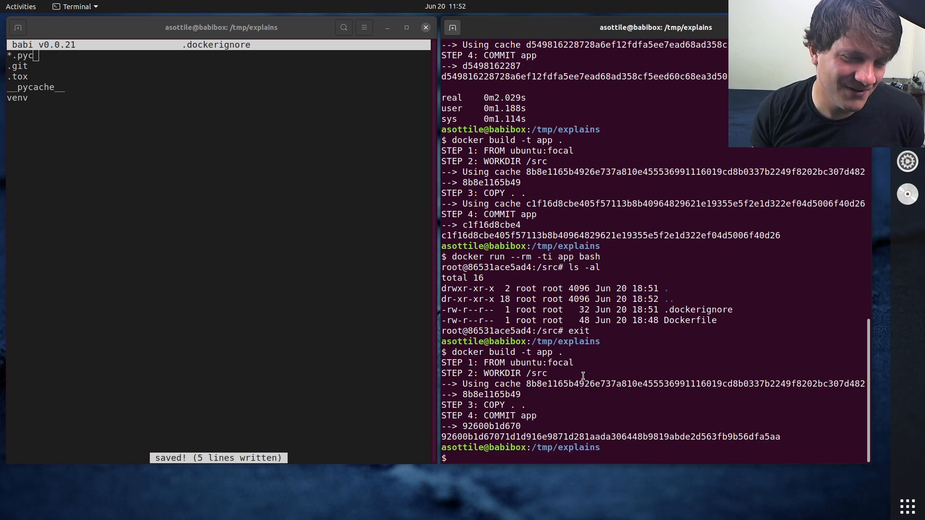
key(ctrl+r)
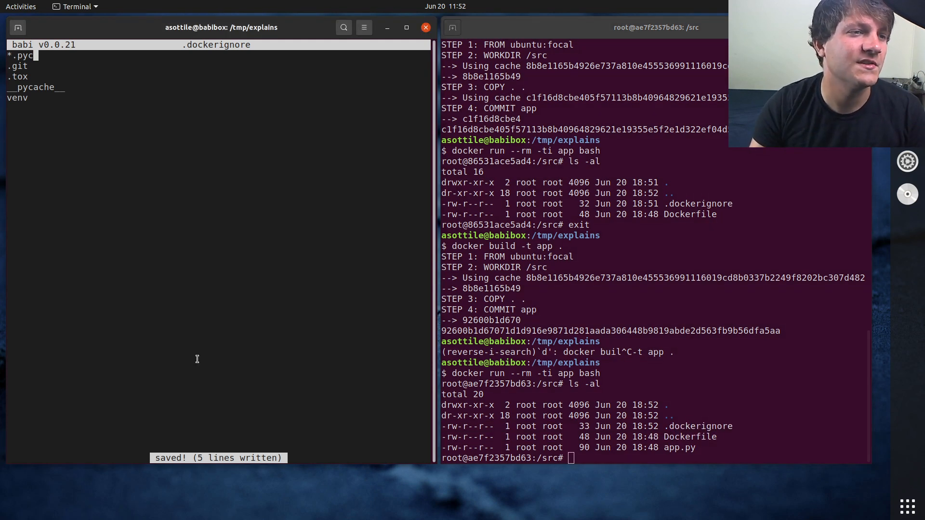
text(Dockerfile)
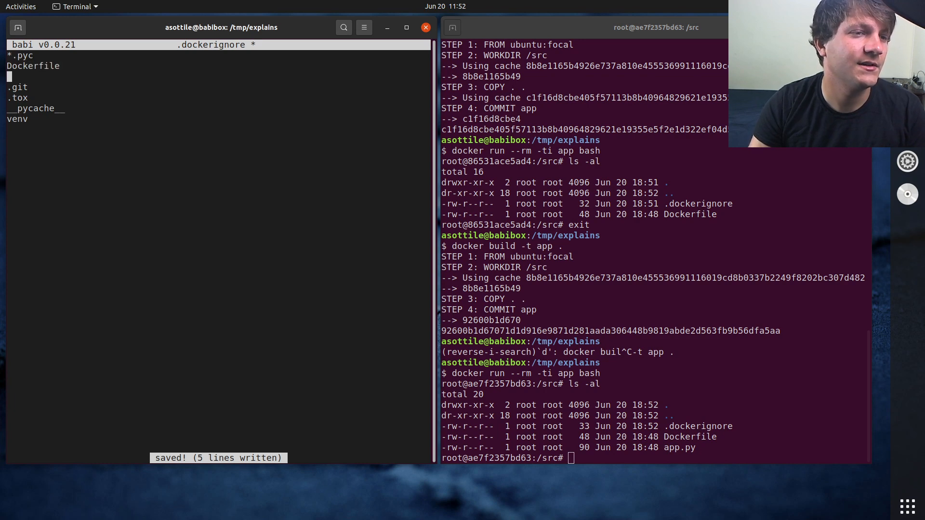